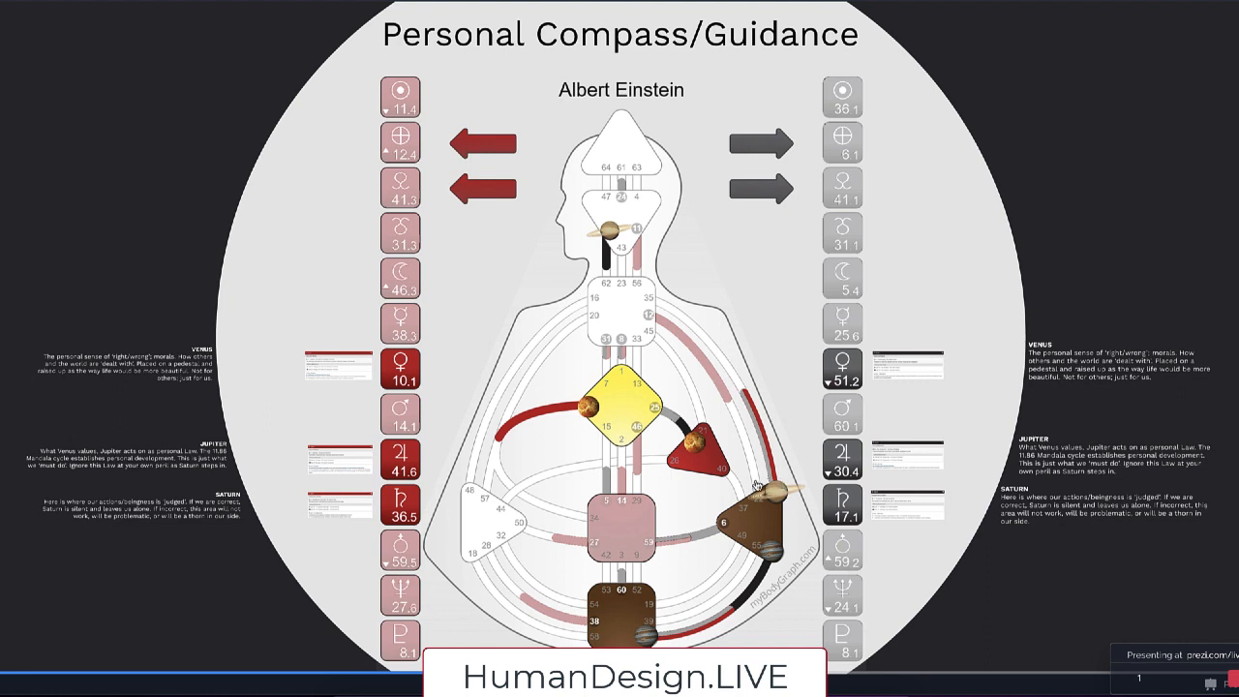
{"action": "mouse_move", "coordinate": [798, 505]}
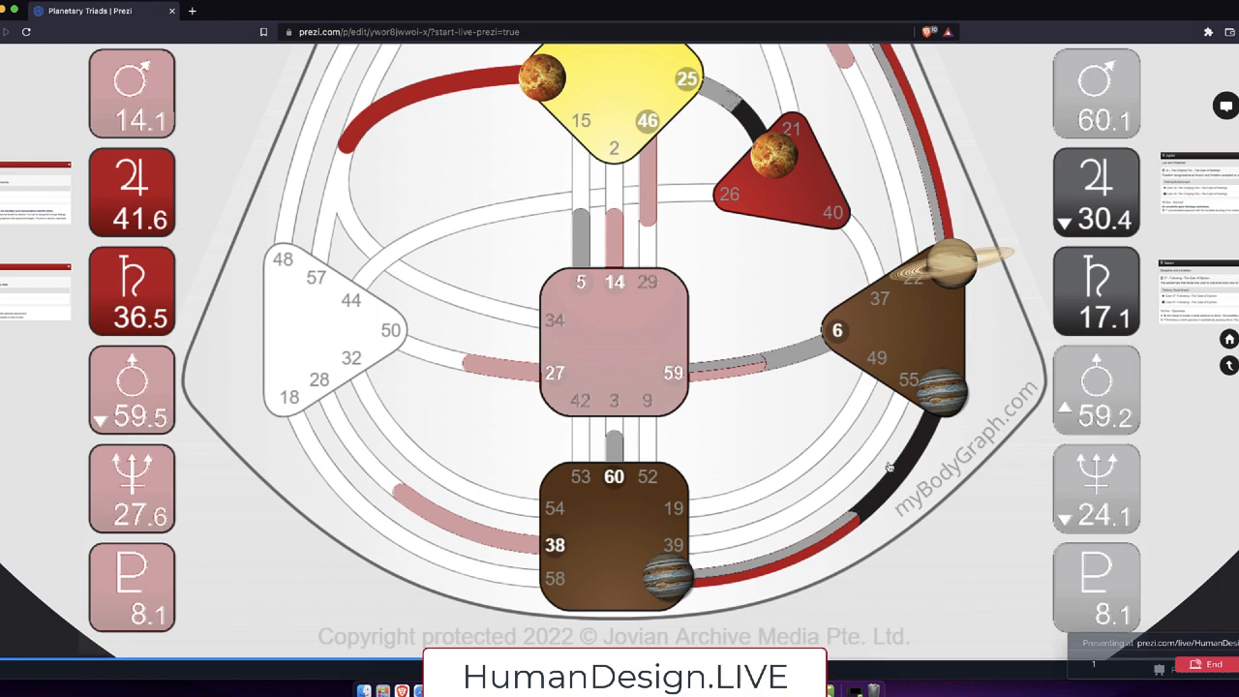
{"action": "mouse_move", "coordinate": [908, 448]}
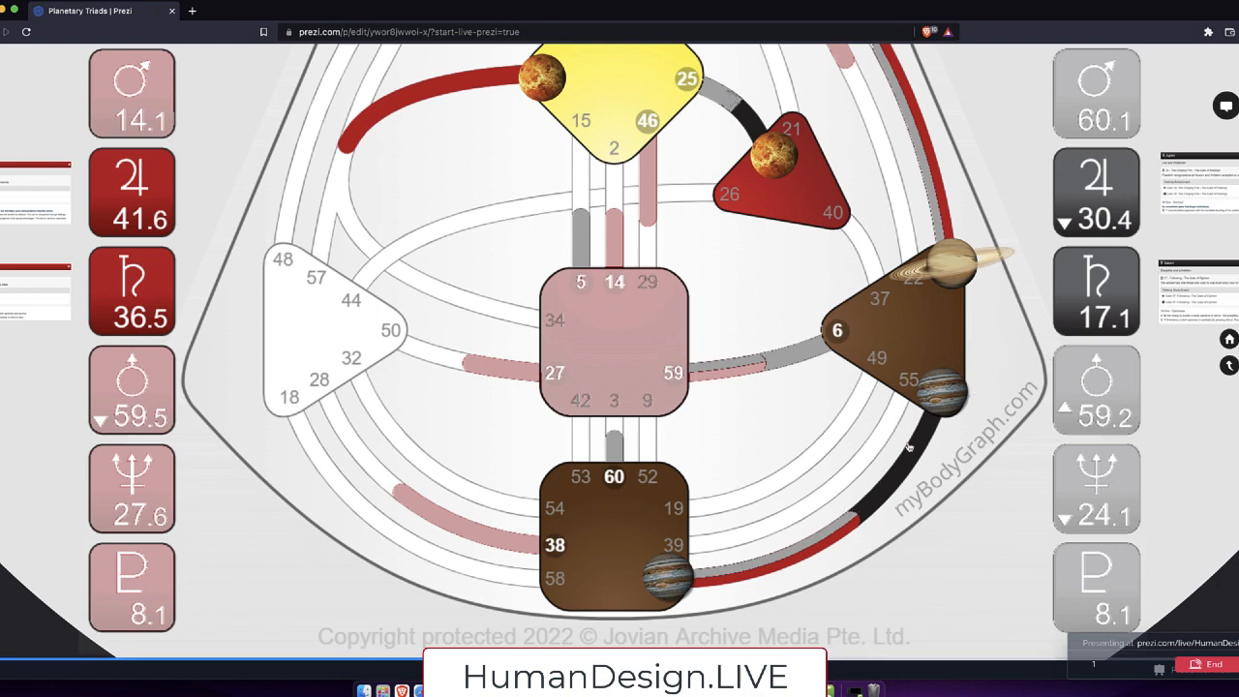
{"action": "mouse_move", "coordinate": [958, 297]}
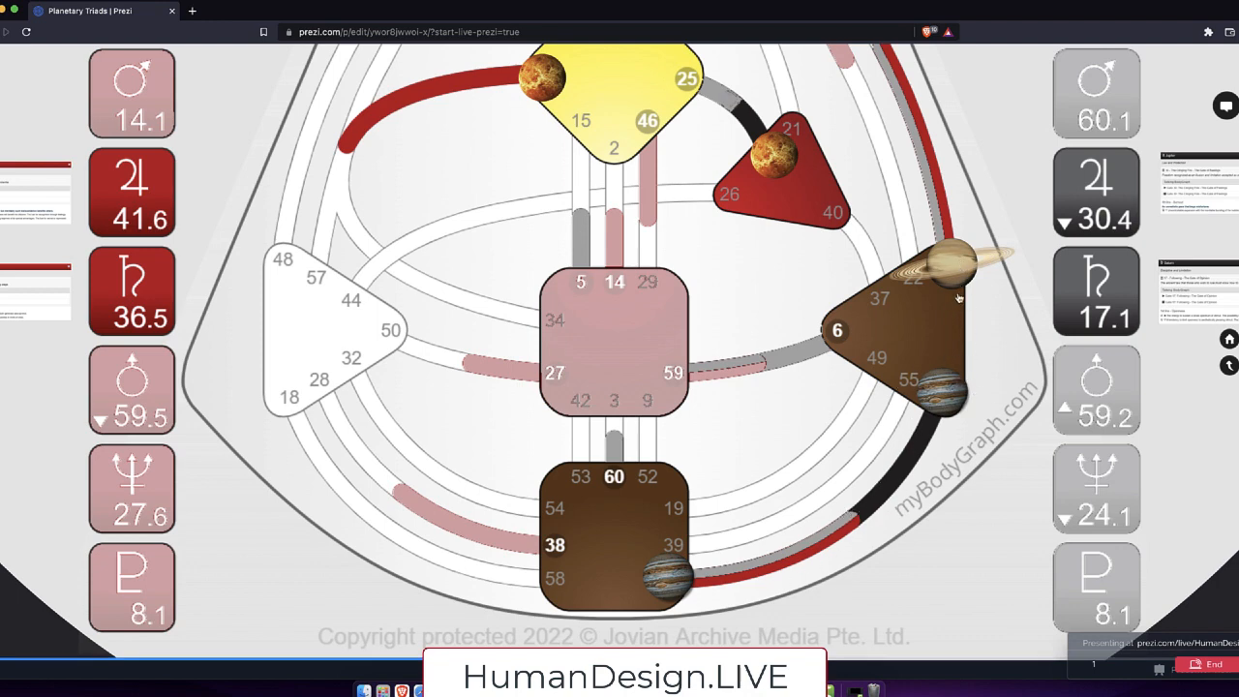
{"action": "mouse_move", "coordinate": [904, 211]}
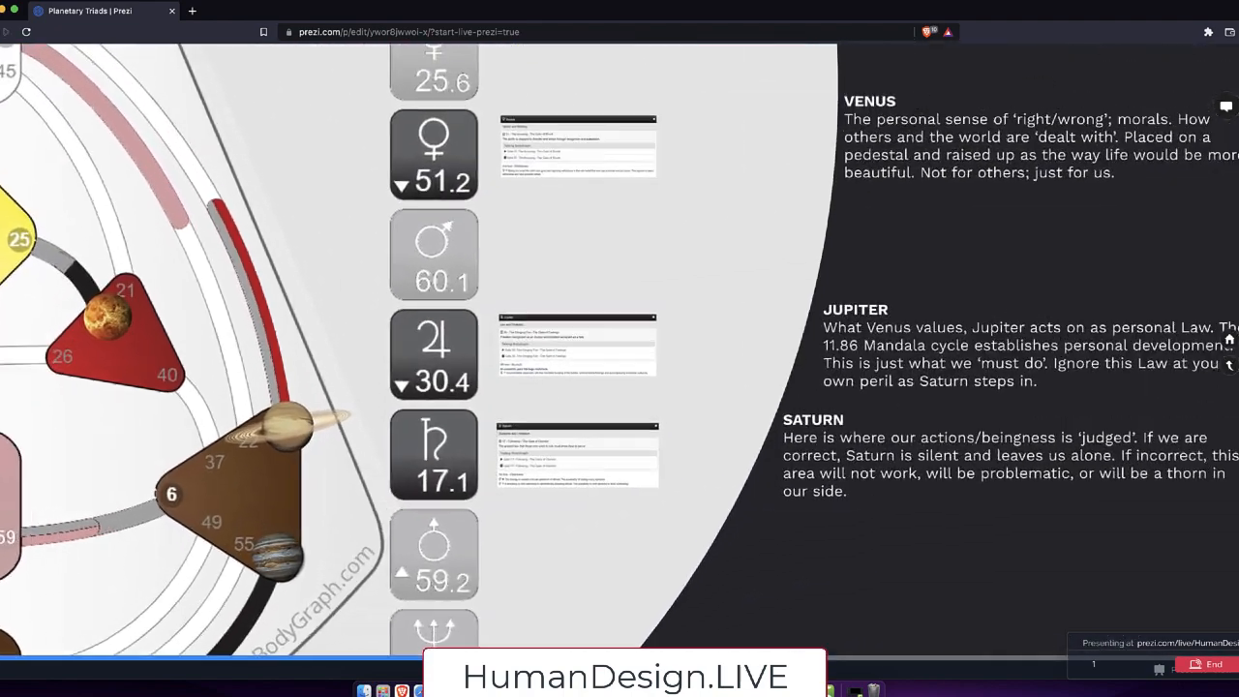
Step: Advance the Prezi to the right-hand black planet column with its Venus, Jupiter and Saturn notes
{"action": "left_click", "coordinate": [432, 455]}
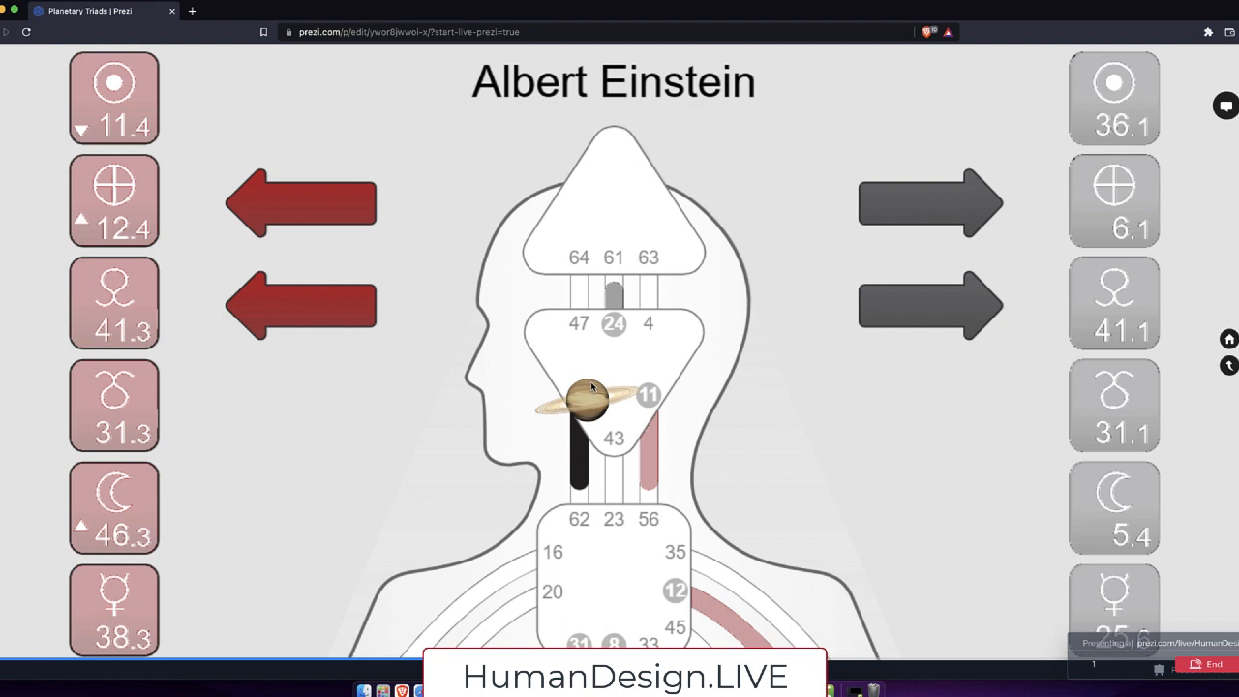
{"action": "mouse_move", "coordinate": [627, 410]}
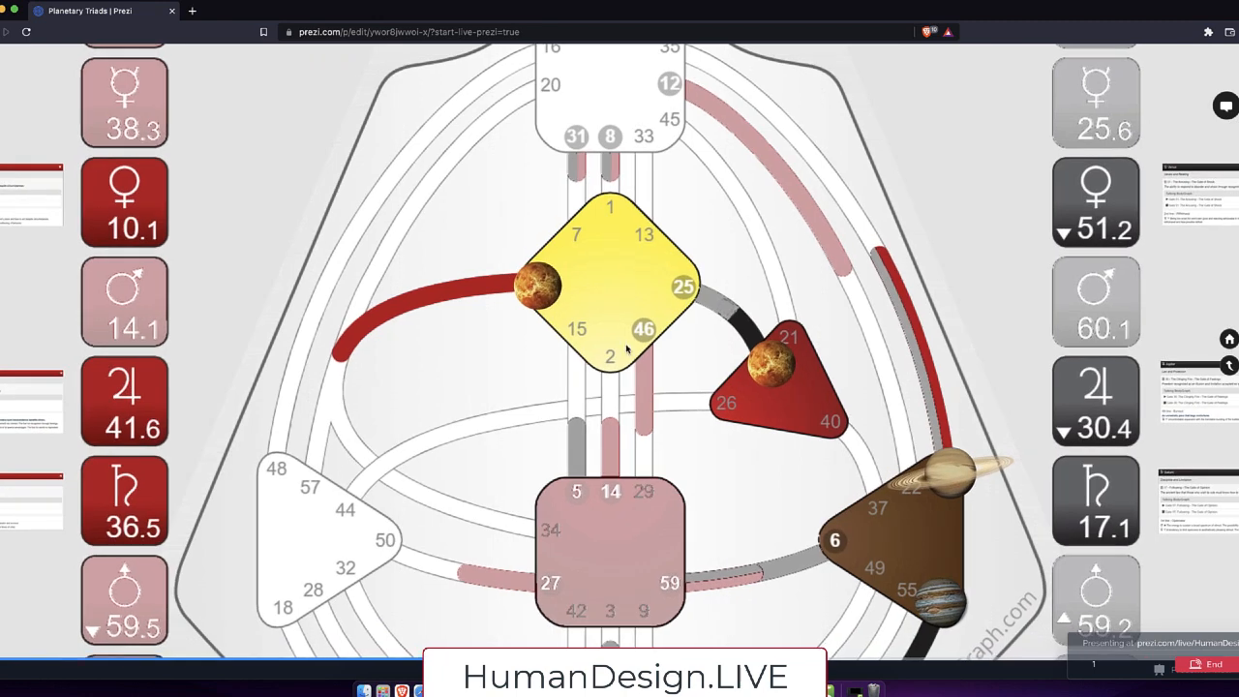
{"action": "mouse_move", "coordinate": [515, 312]}
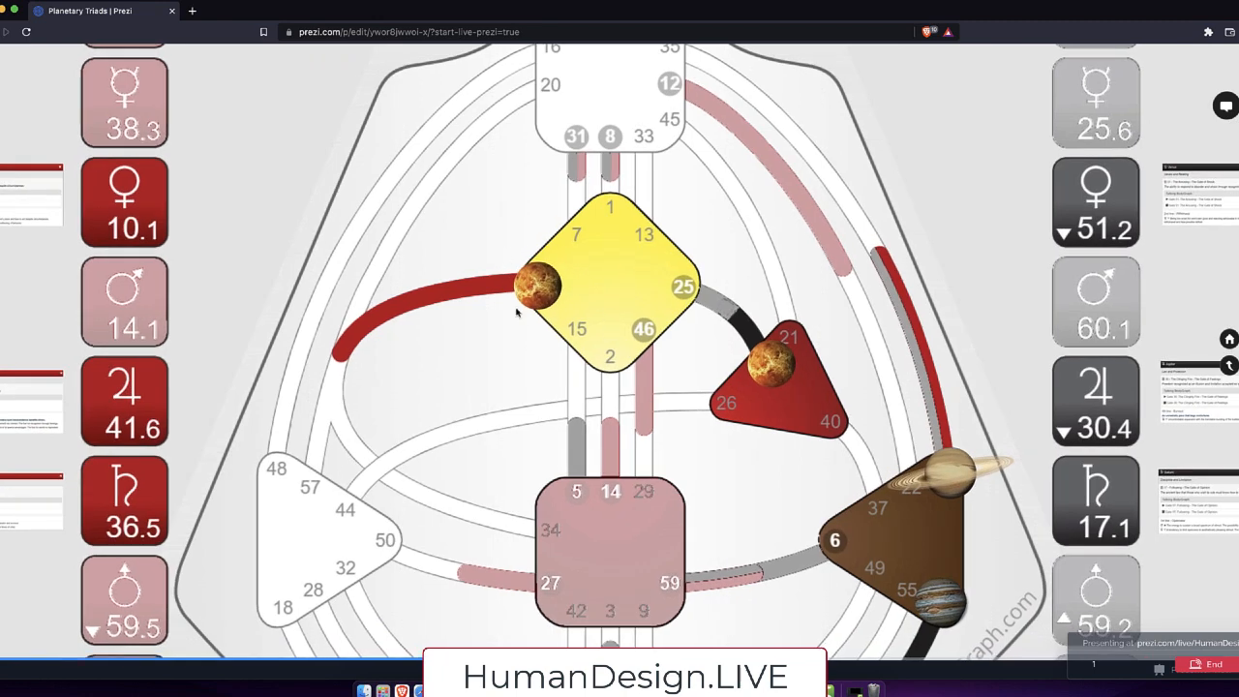
{"action": "mouse_move", "coordinate": [561, 302]}
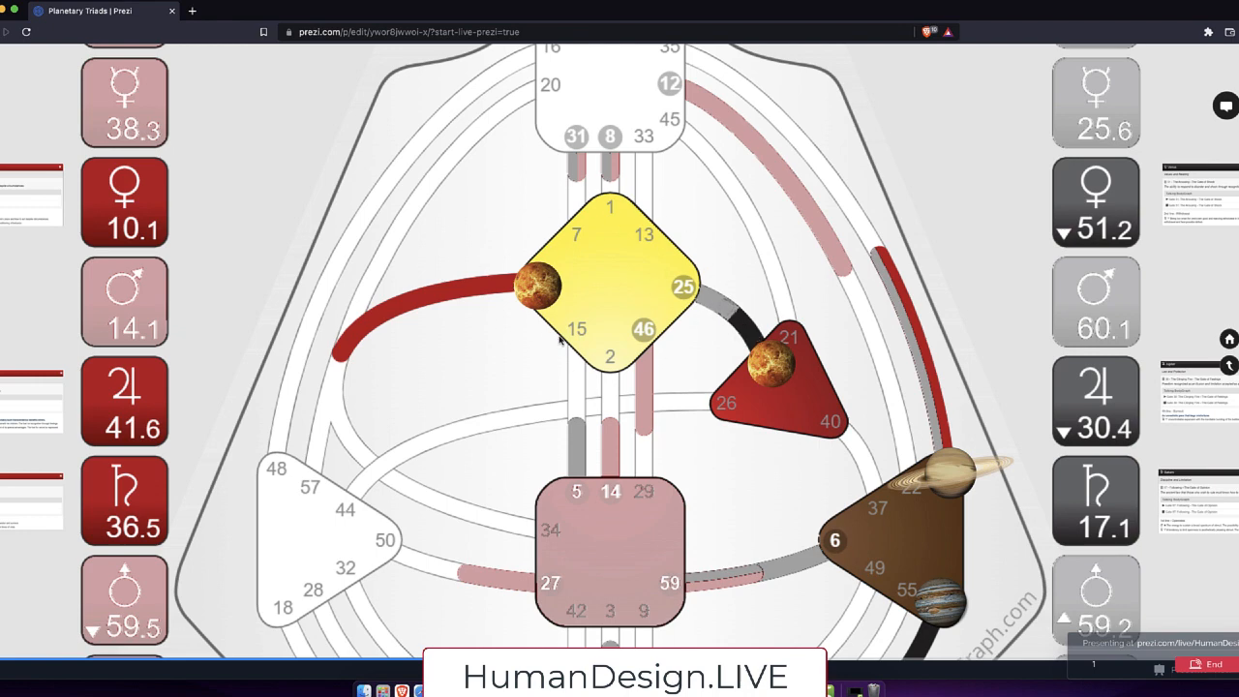
{"action": "mouse_move", "coordinate": [658, 291]}
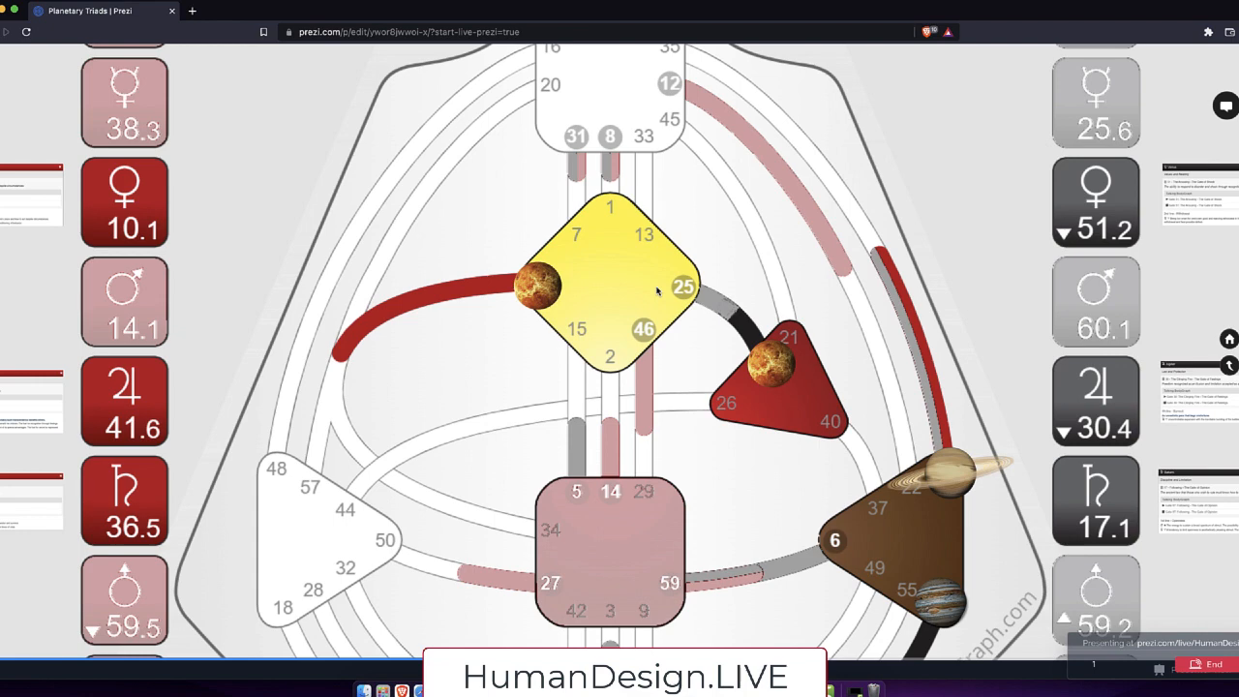
{"action": "mouse_move", "coordinate": [551, 300]}
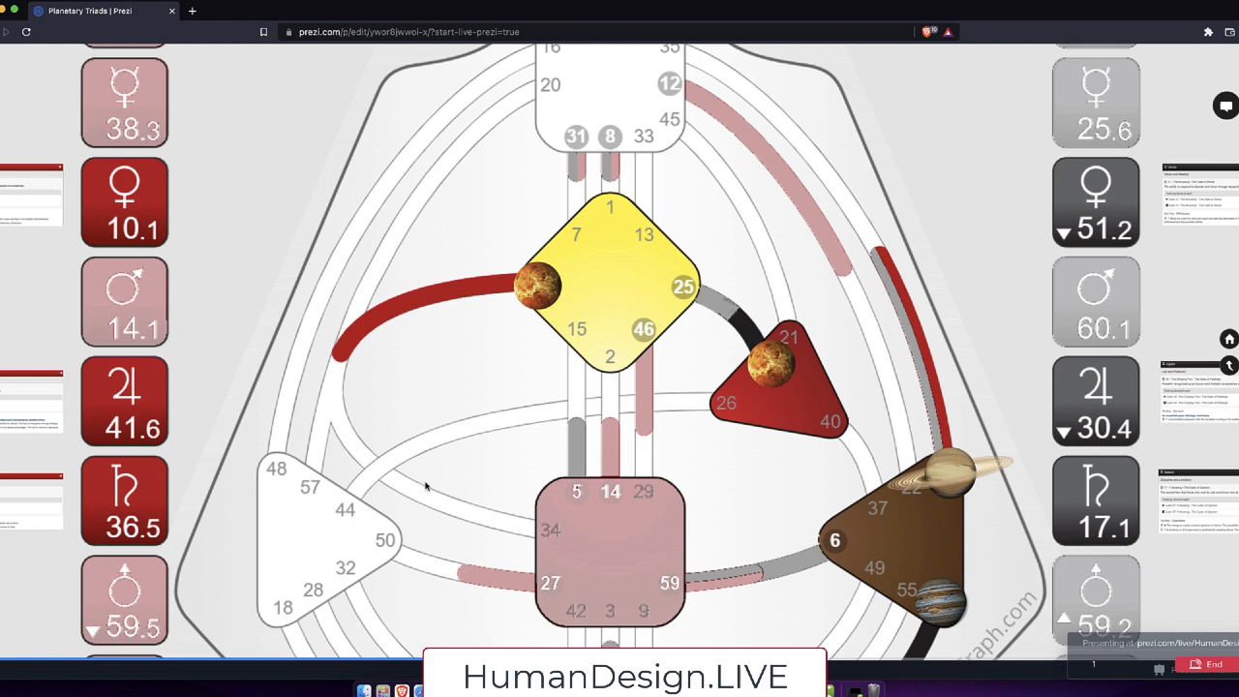
{"action": "mouse_move", "coordinate": [488, 174]}
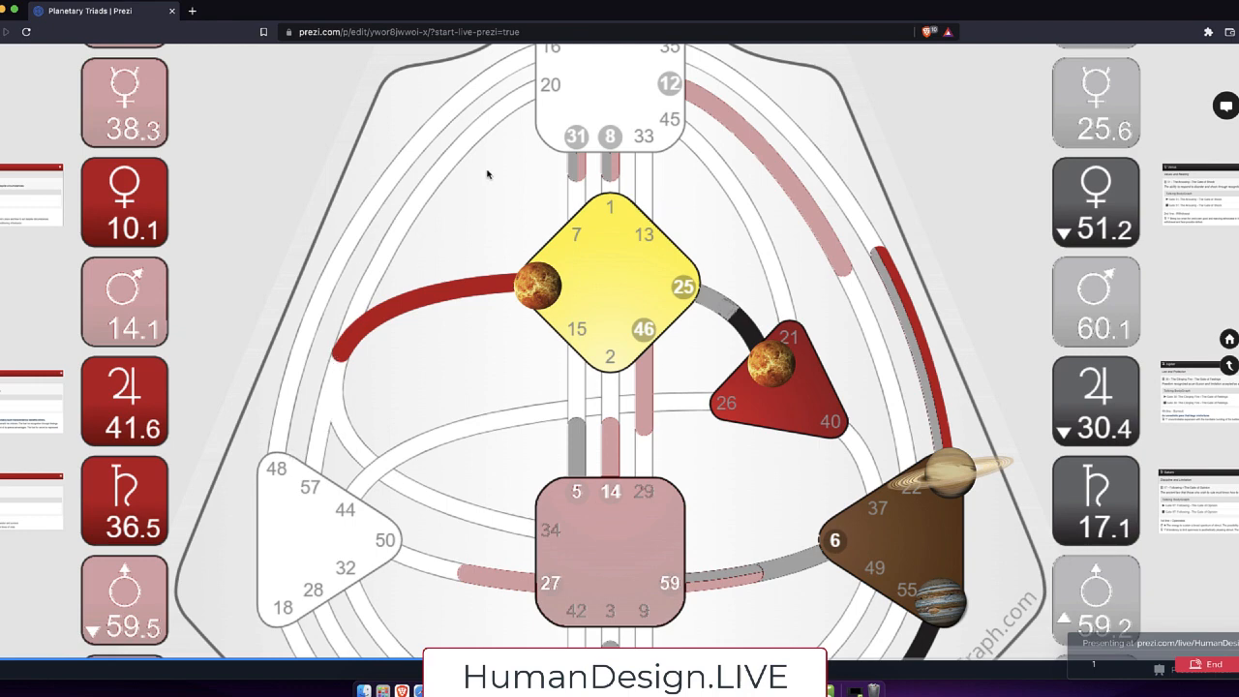
{"action": "mouse_move", "coordinate": [673, 288]}
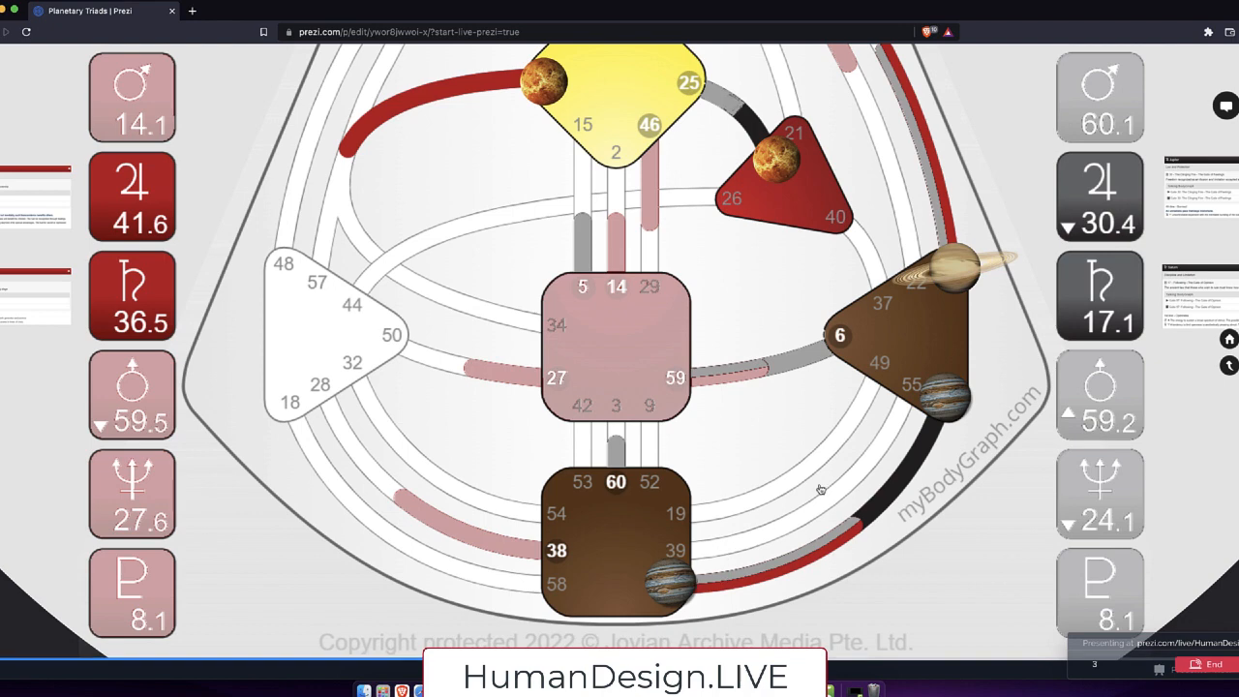
{"action": "mouse_move", "coordinate": [943, 409]}
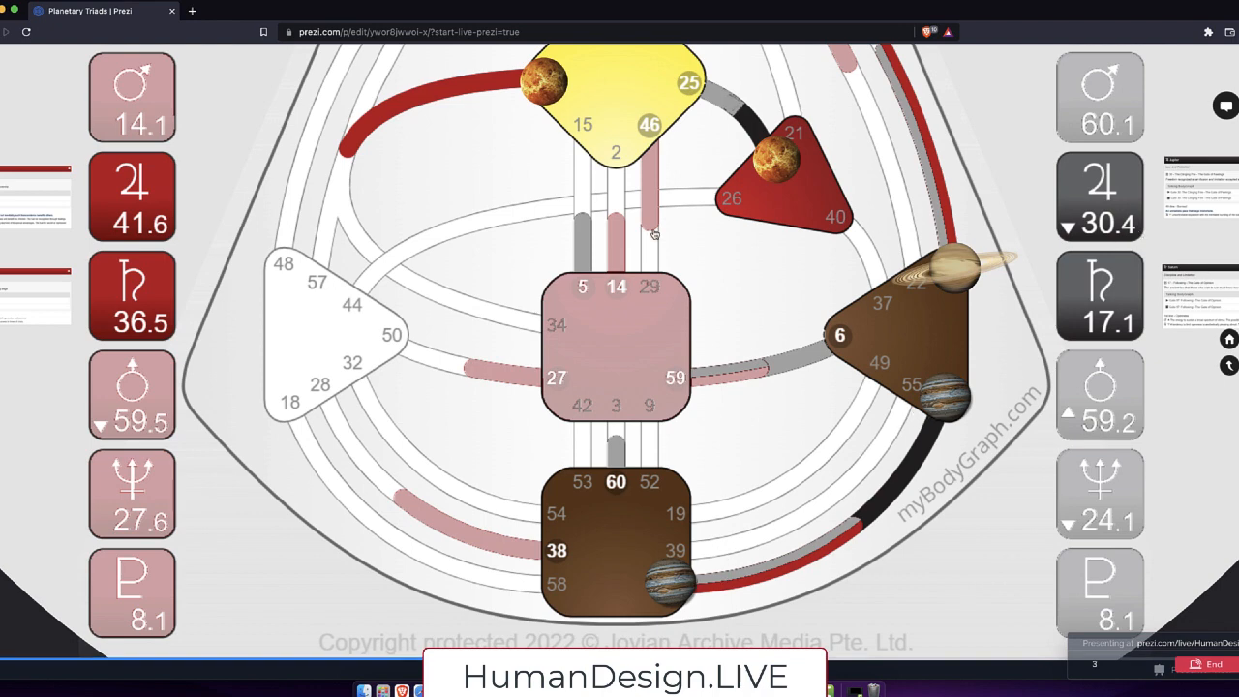
{"action": "mouse_move", "coordinate": [813, 568]}
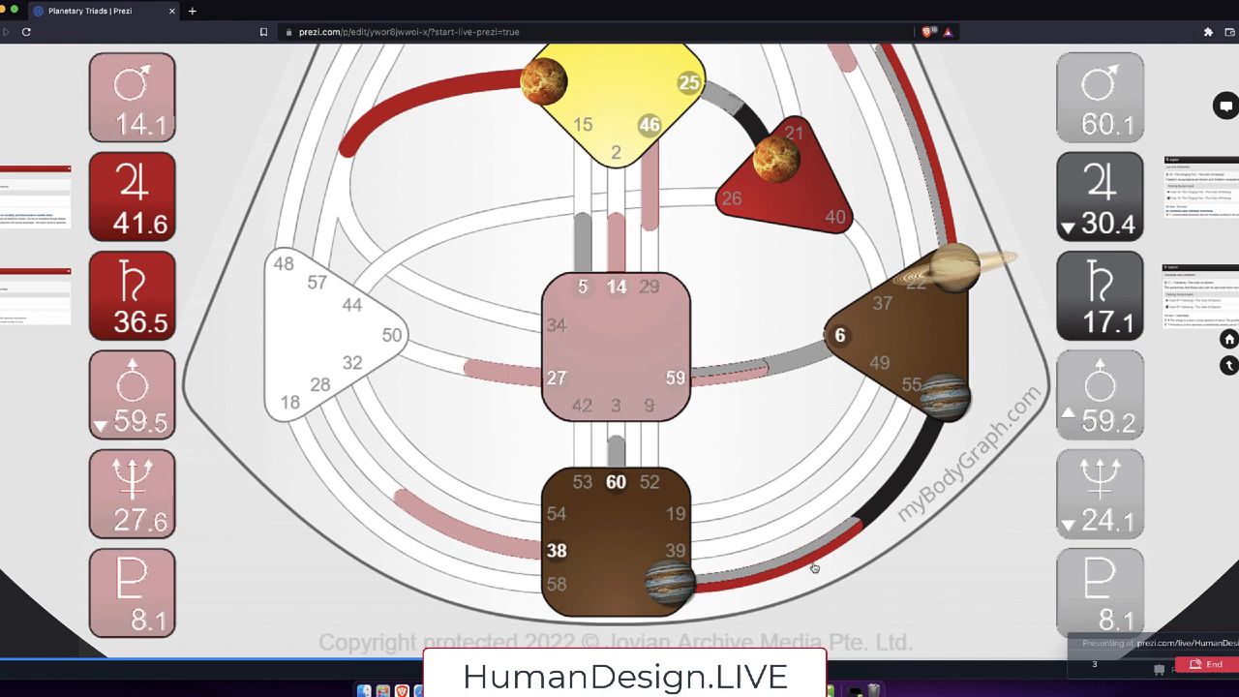
{"action": "mouse_move", "coordinate": [947, 399]}
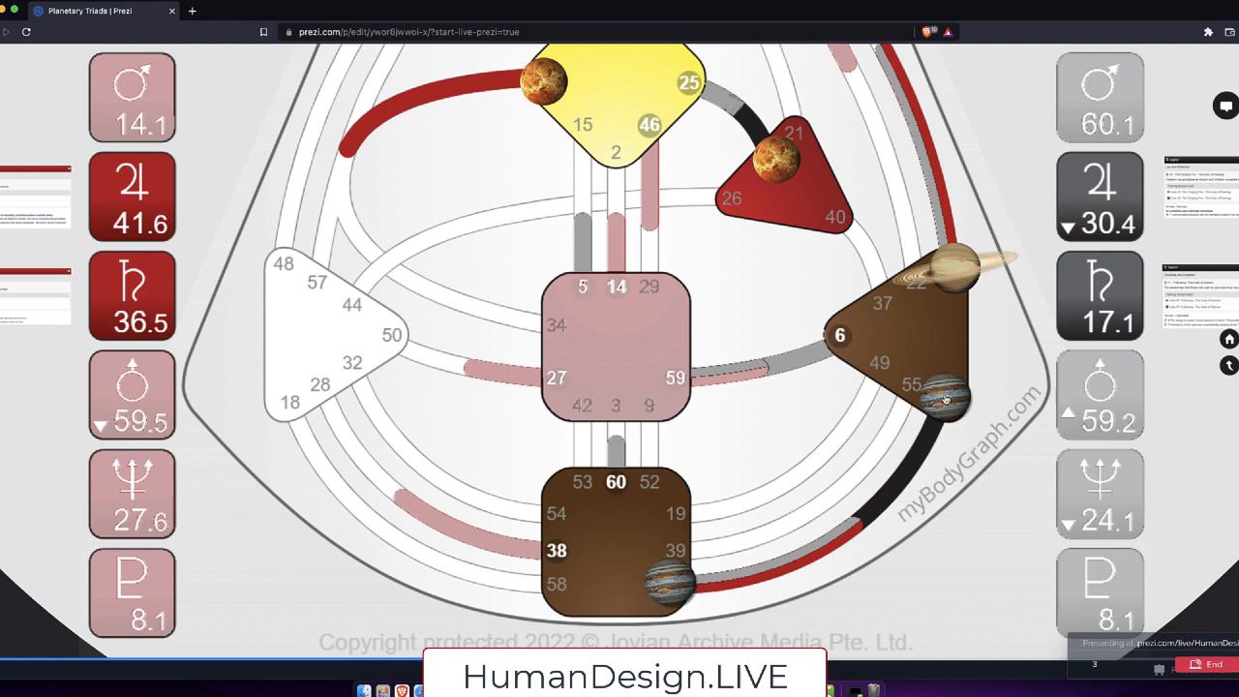
{"action": "mouse_move", "coordinate": [956, 410]}
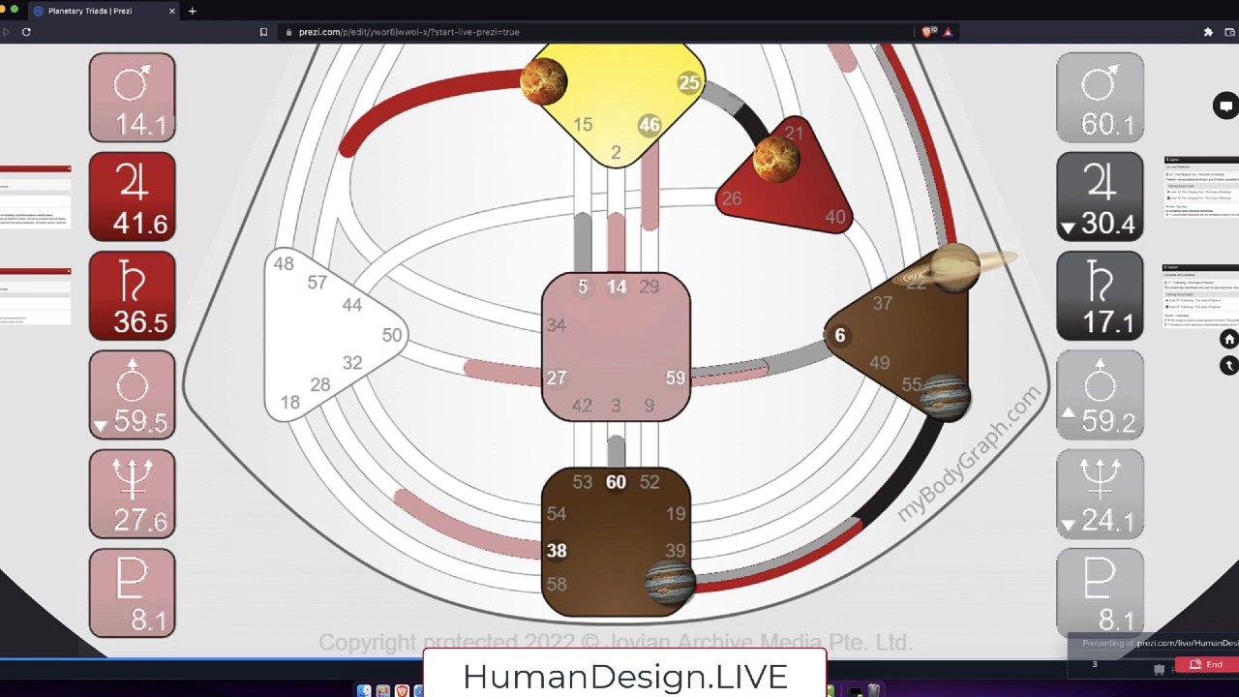
Step: Advance the Prezi down to the root centre with gates 60 and 38 and Pluto
{"action": "left_click", "coordinate": [132, 295]}
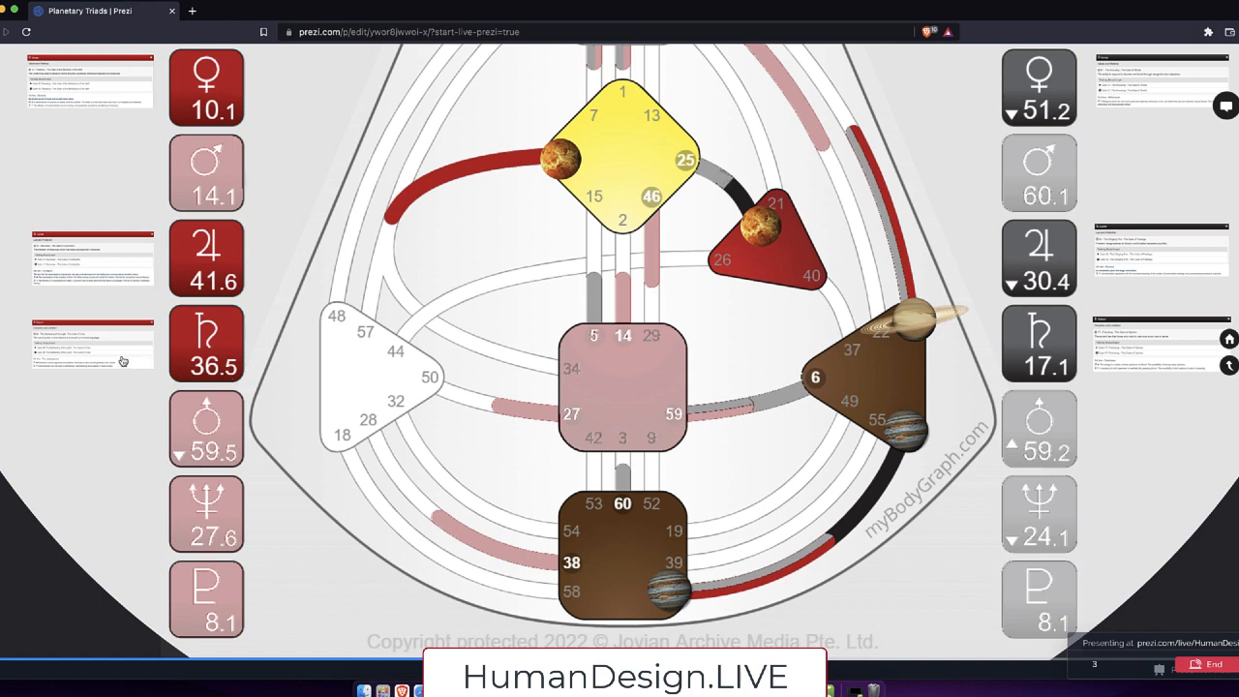
{"action": "mouse_move", "coordinate": [237, 377]}
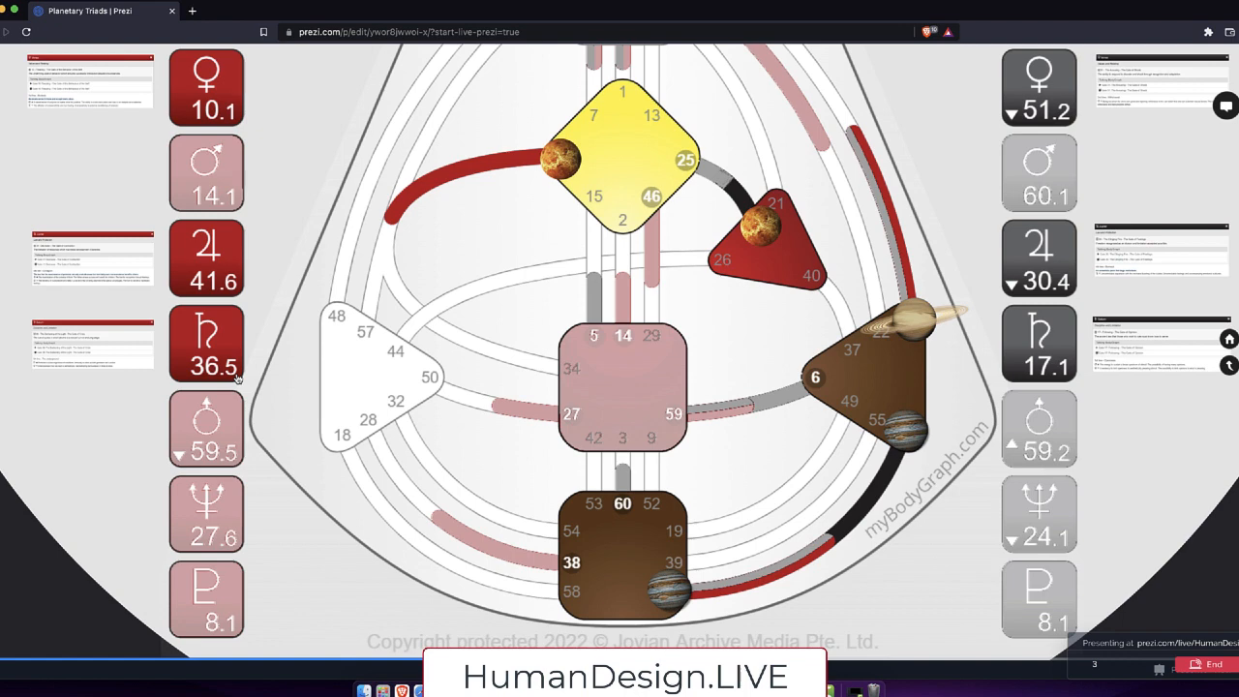
{"action": "mouse_move", "coordinate": [239, 350]}
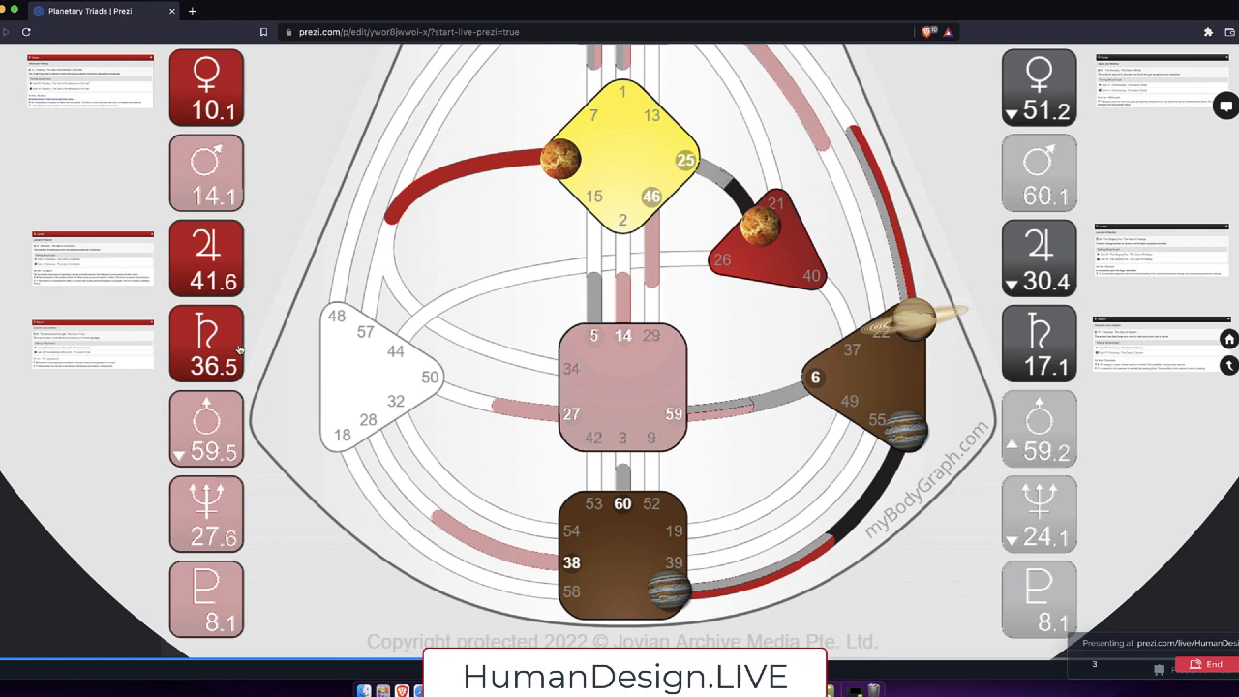